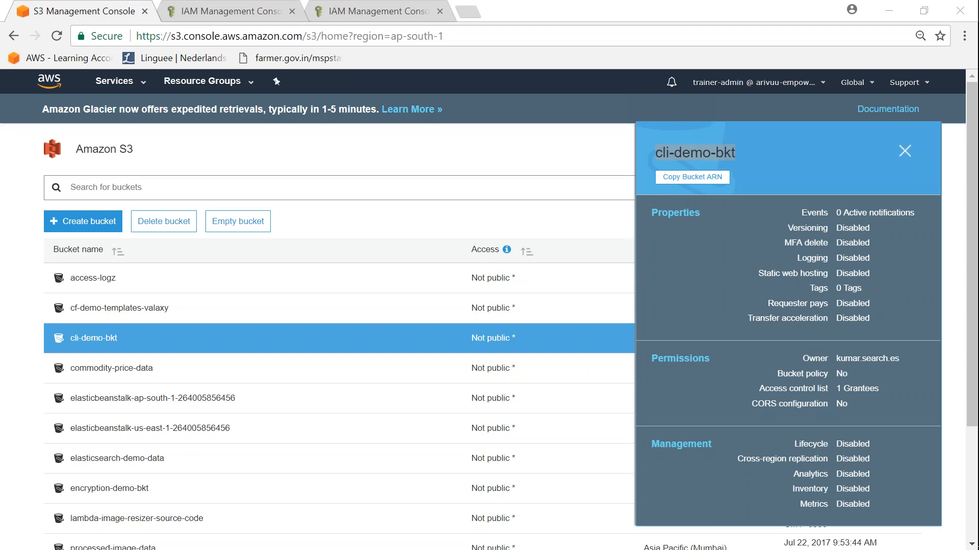
mouse_move(432, 449)
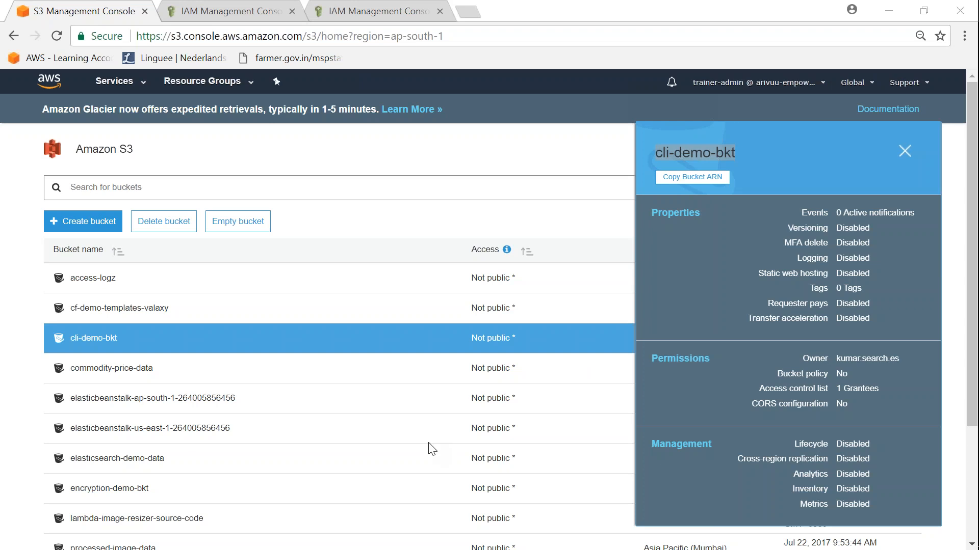
mouse_move(423, 442)
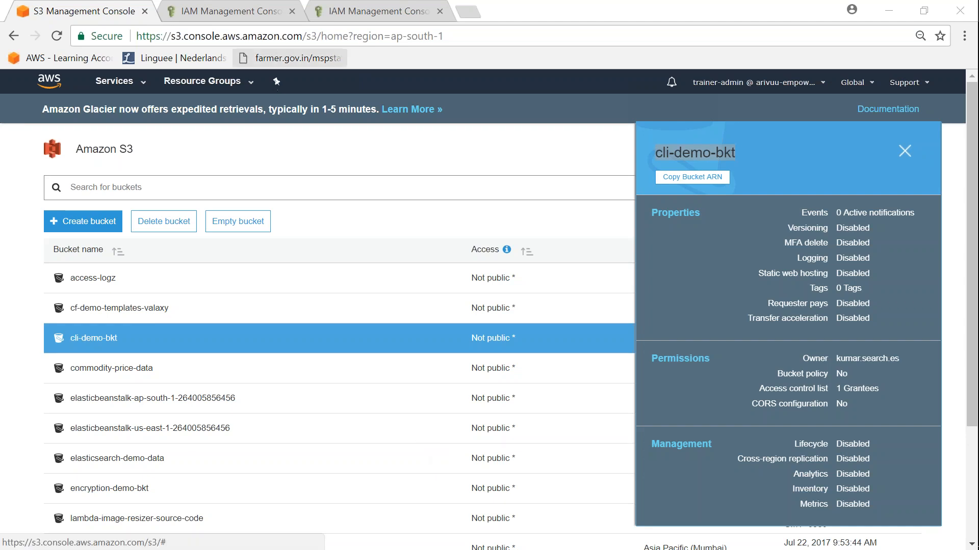
mouse_move(231, 11)
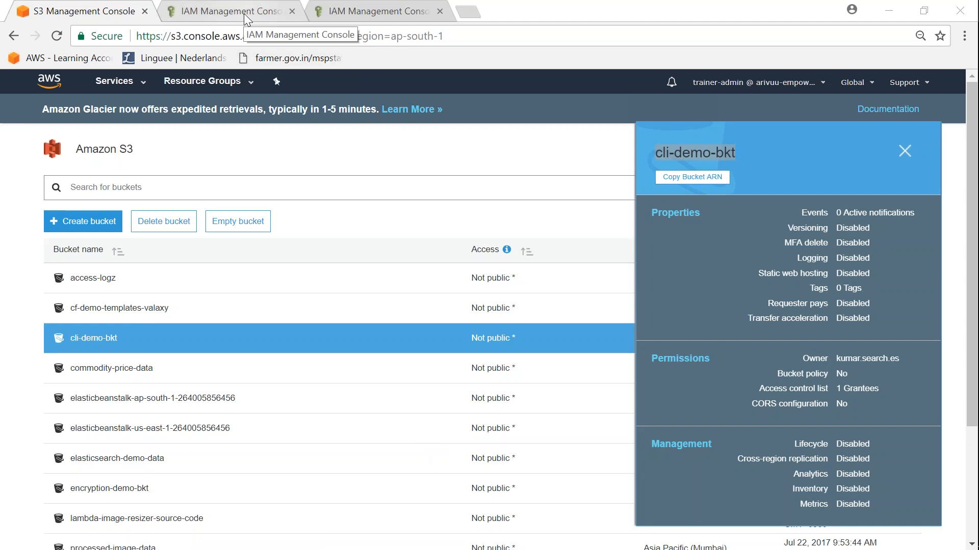
Step: Return to the IAM Policies page and start a new policy in the visual editor
left_click(229, 11)
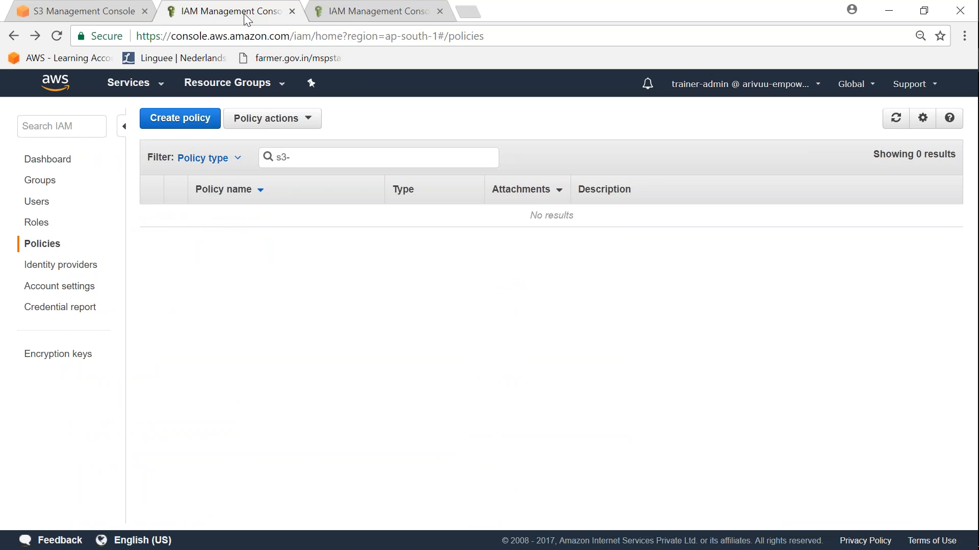
mouse_move(71, 258)
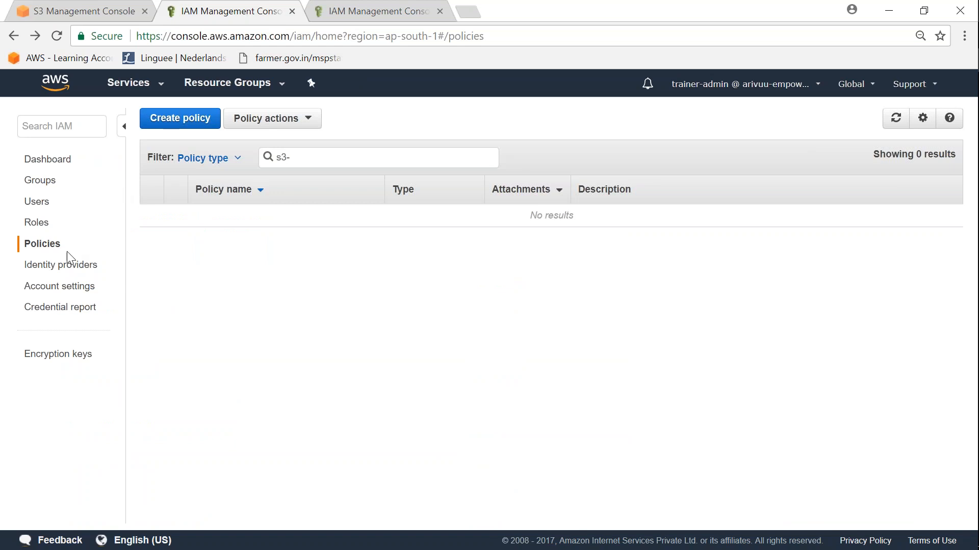
mouse_move(180, 118)
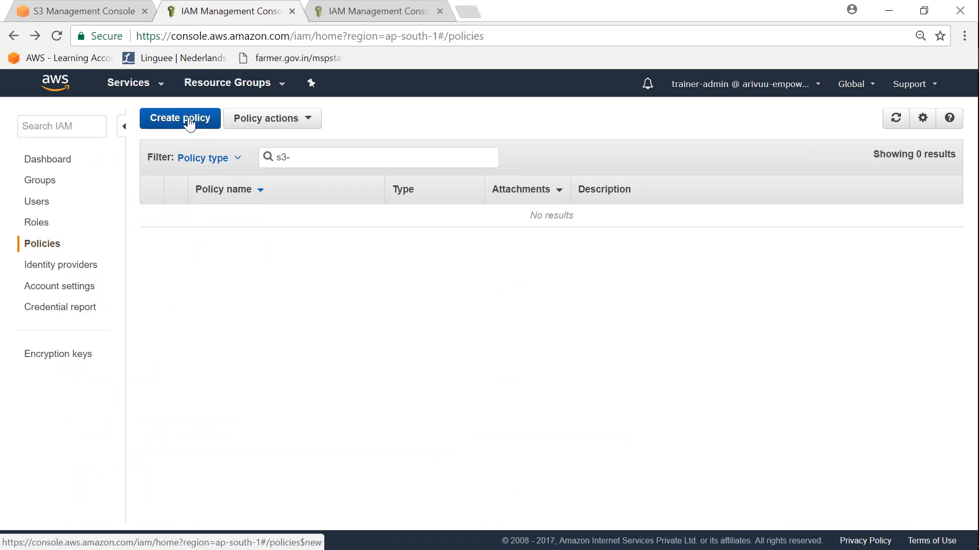
left_click(180, 118)
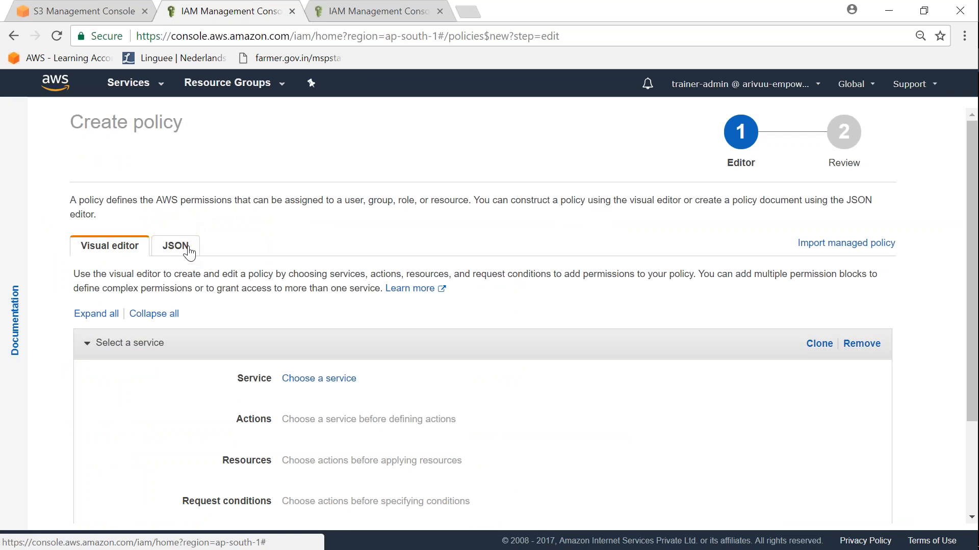
mouse_move(180, 250)
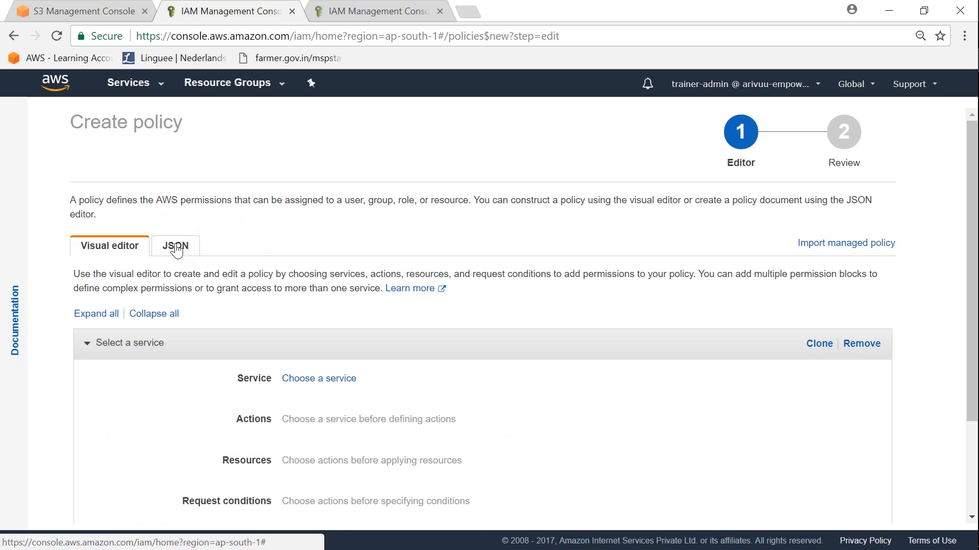
Step: Write the JSON policy template, replacing both <YOUR-BUCKET-NAME> placeholders with cli-demo-bkt
left_click(175, 245)
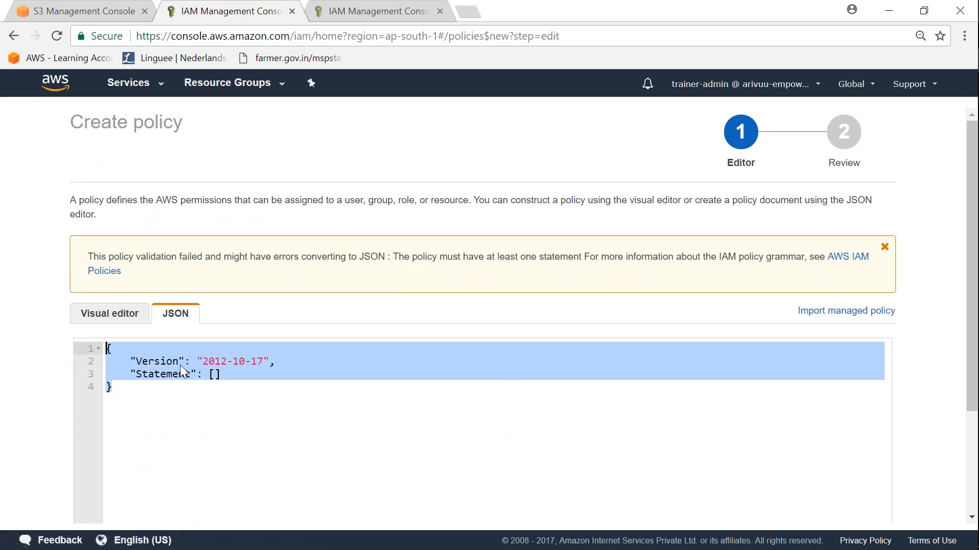
scroll("down", 3)
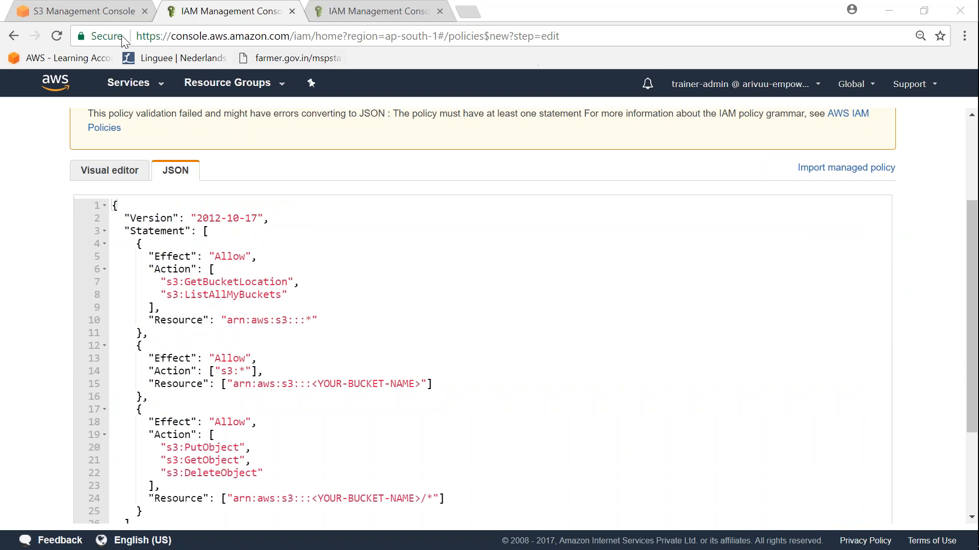
left_click(78, 11)
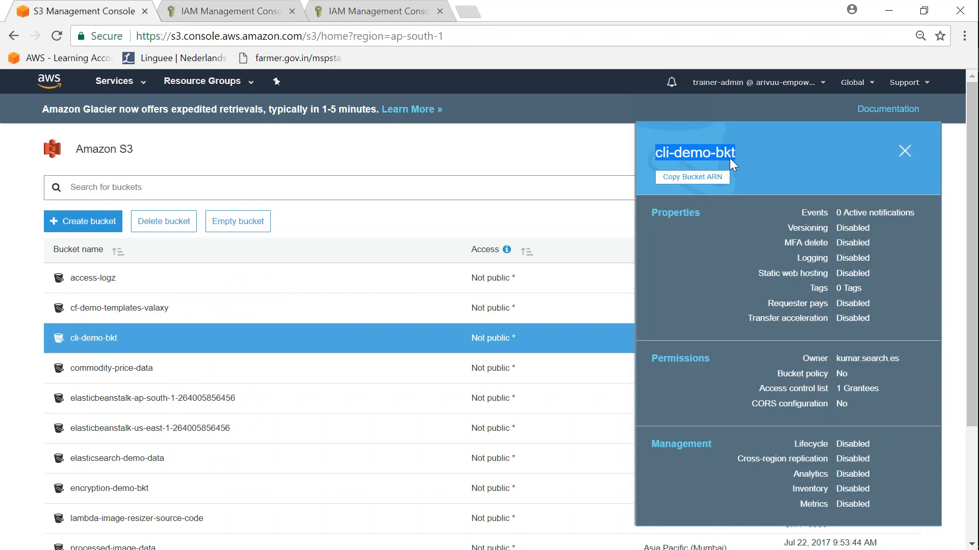
left_click(230, 12)
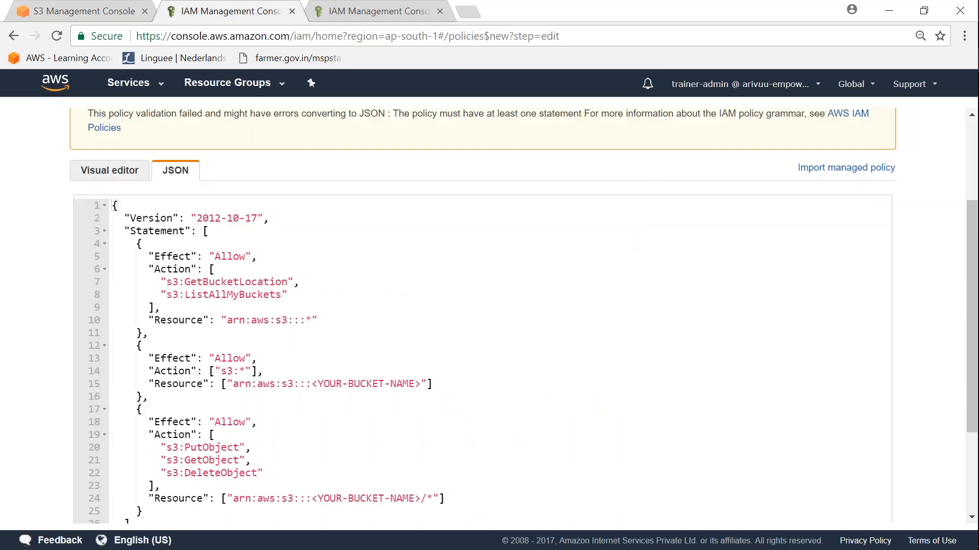
double_click(366, 384)
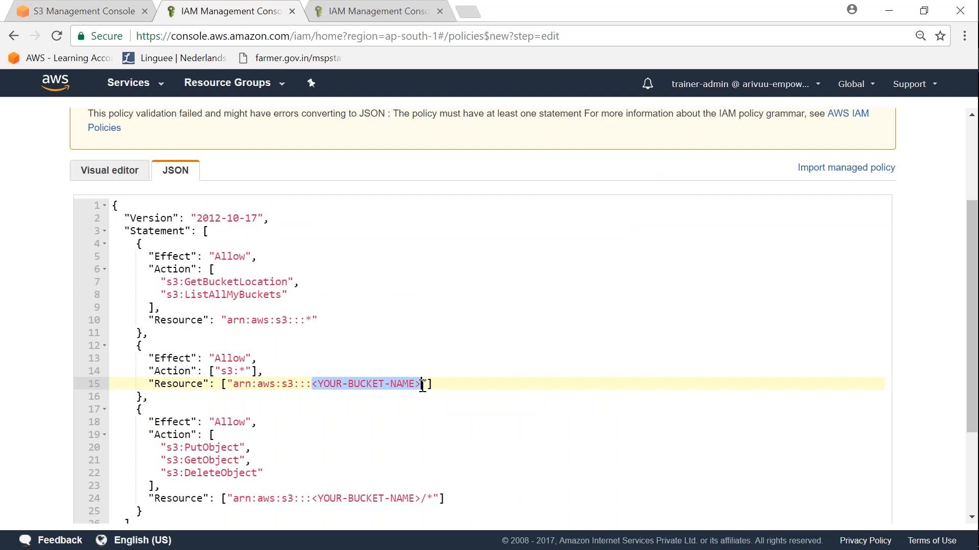
type("cli-demo-bkt")
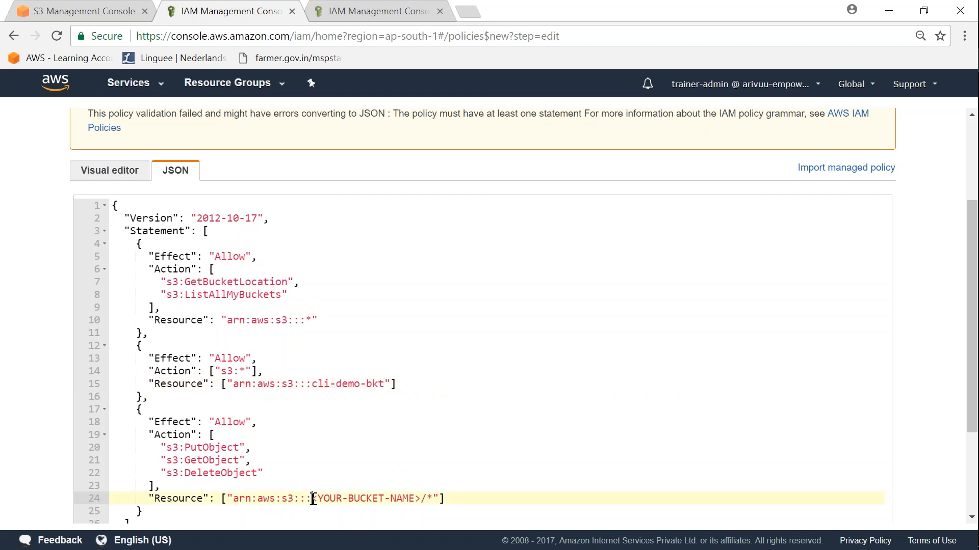
type("cli-demo-bkt")
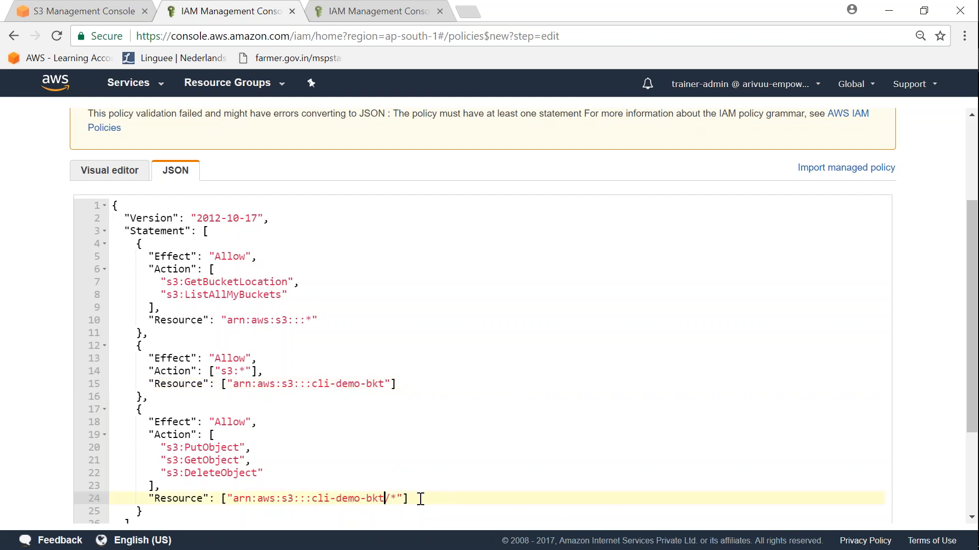
scroll("down", 3)
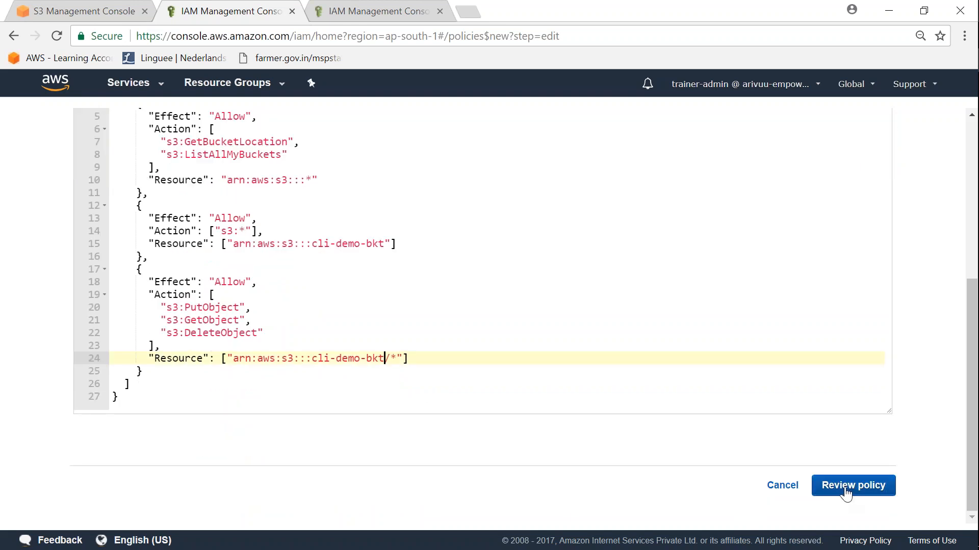
Step: Go to policy review and enter the name S3-Restricted-Bucket-Policy
left_click(853, 486)
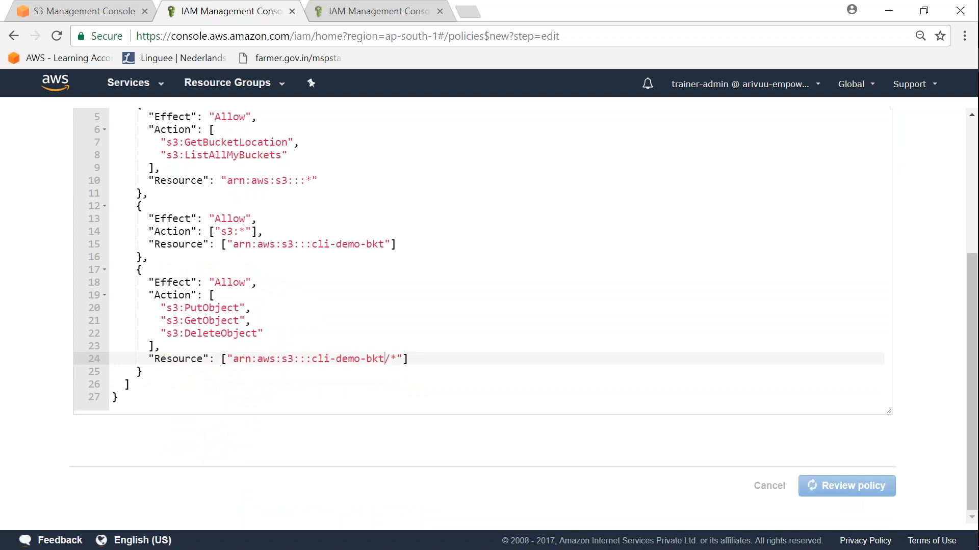
left_click(845, 486)
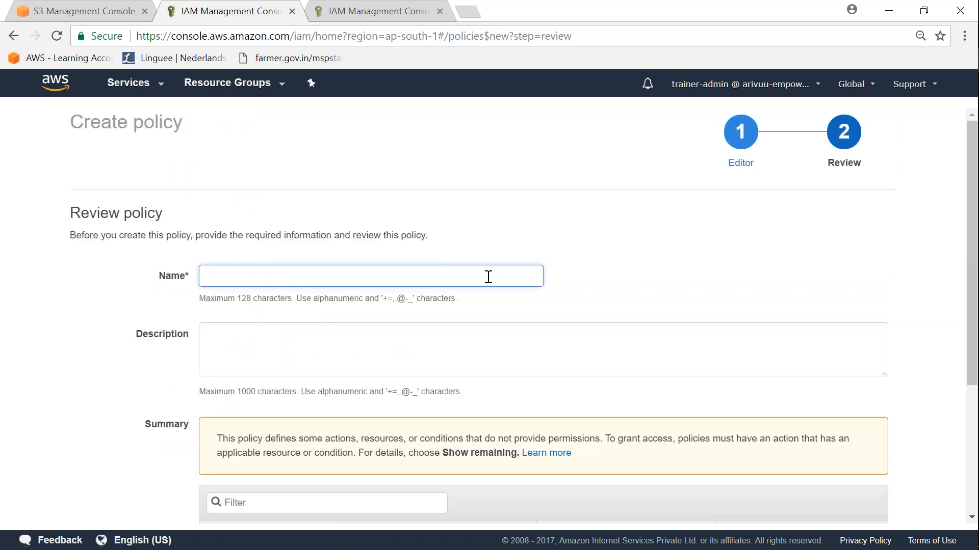
type("s3-r")
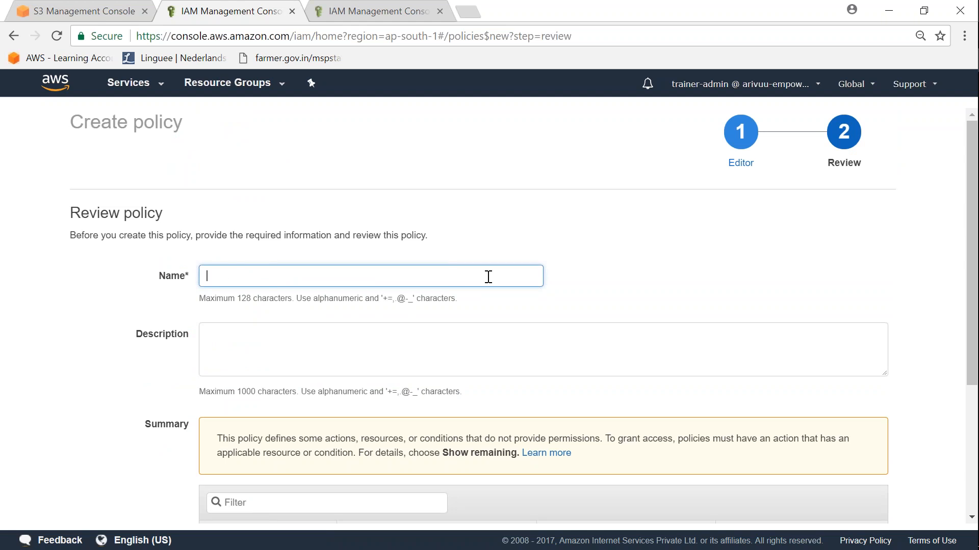
type("S3-")
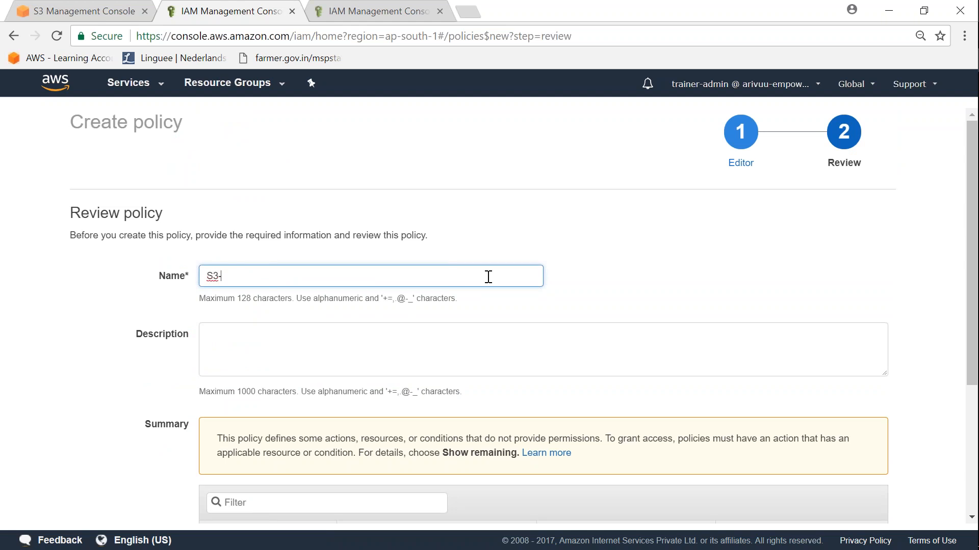
type("Restr")
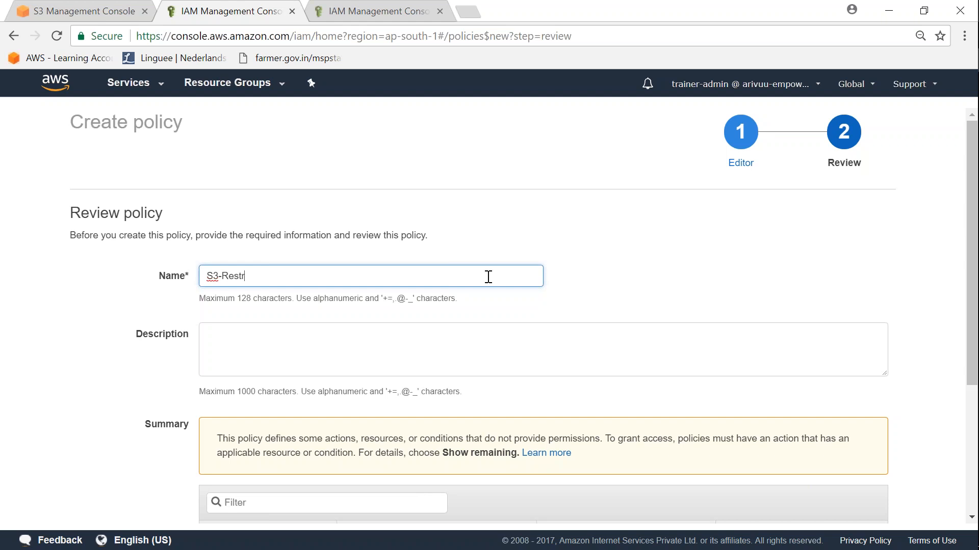
type("icted-")
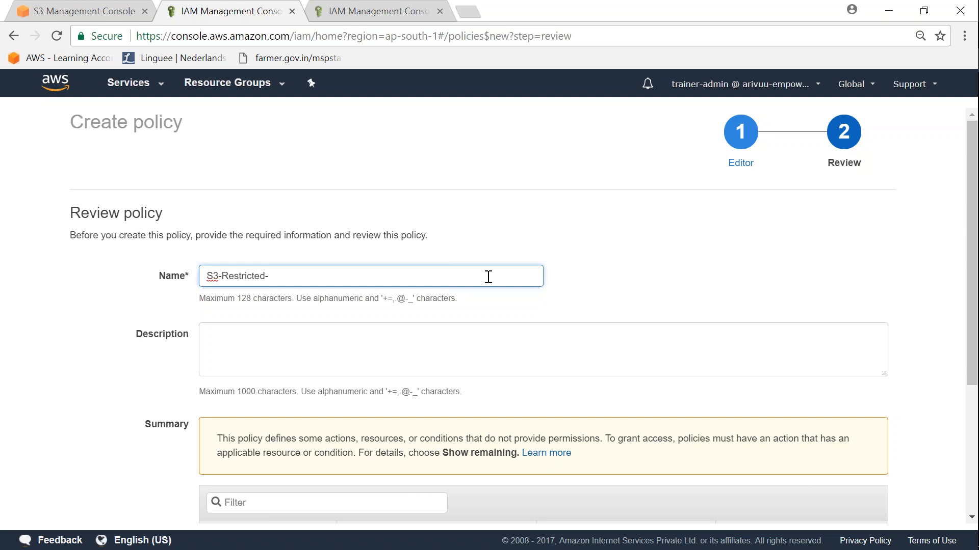
type("Bucket-P")
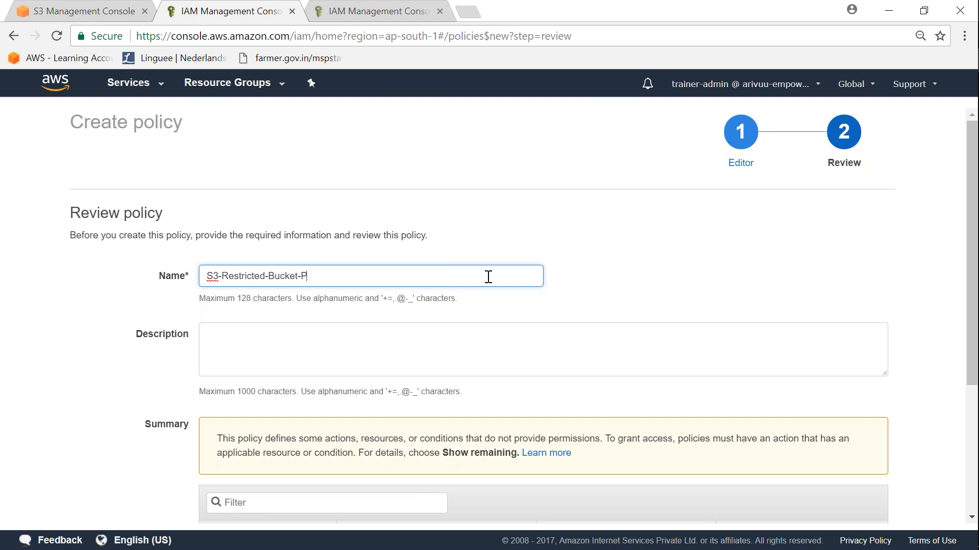
Step: Add S3-Restricted-Bucket-Policy as the description and create the policy
left_click(543, 350)
type("S3-Restricted-Bucket-Policy")
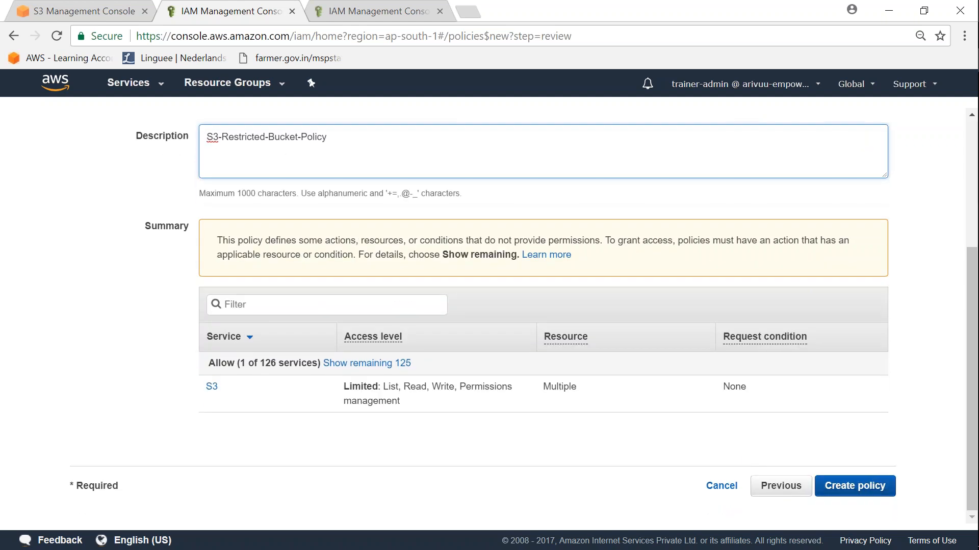
left_click(855, 486)
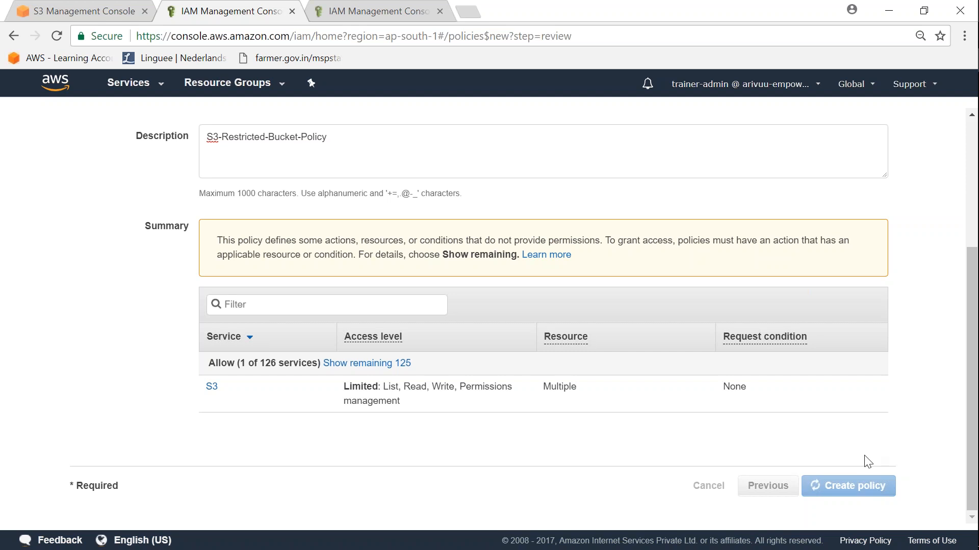
left_click(848, 486)
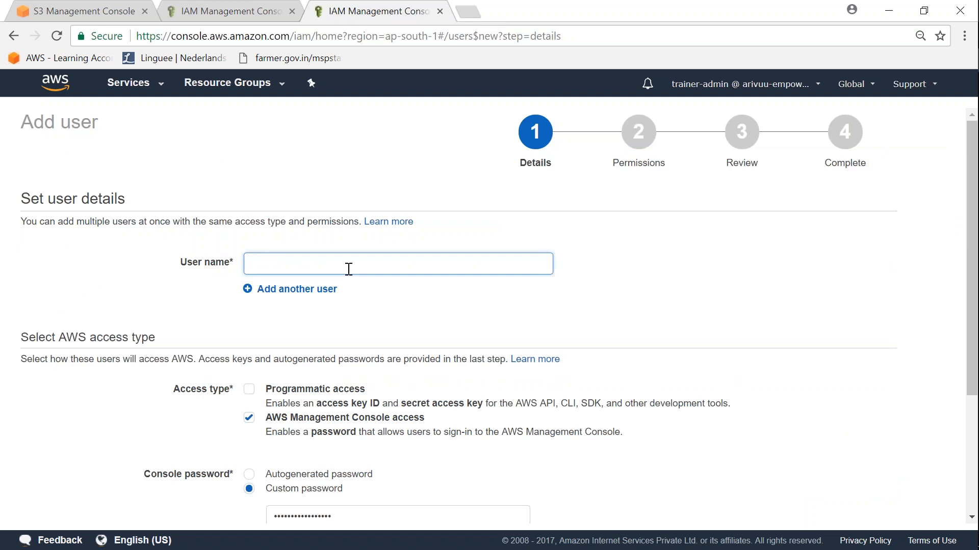
Step: Enter S3-Restricted-Usr as the user name and continue to permissions
type("S3-")
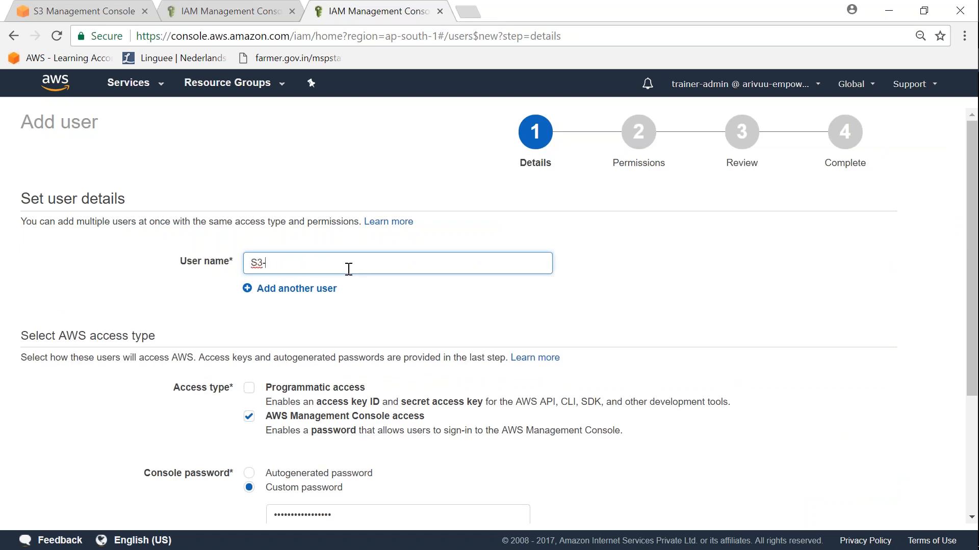
type("Restricted-")
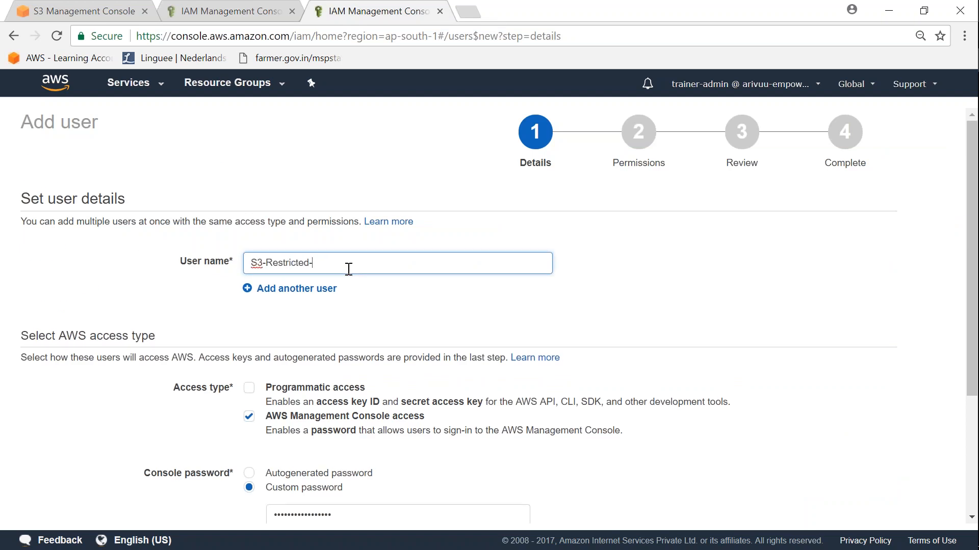
type("Usr")
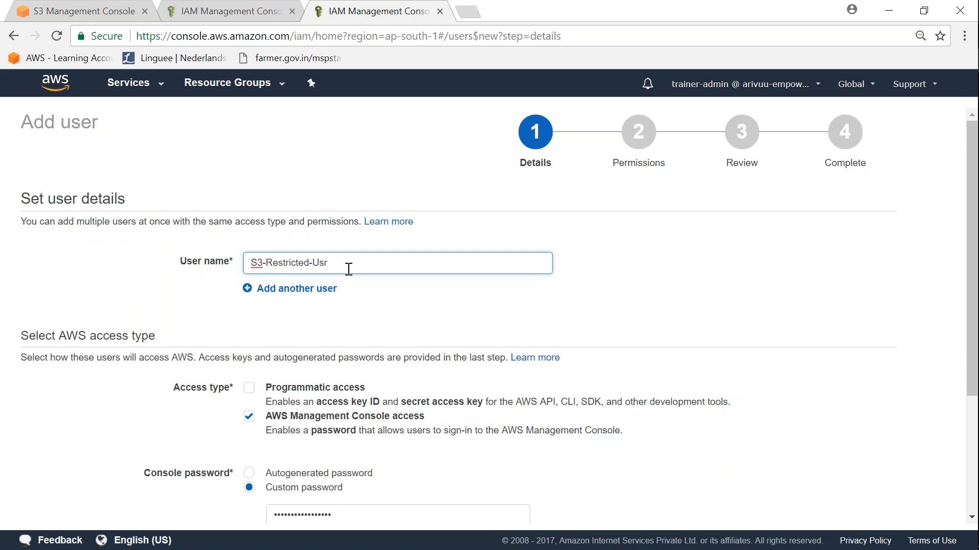
scroll("down", 3)
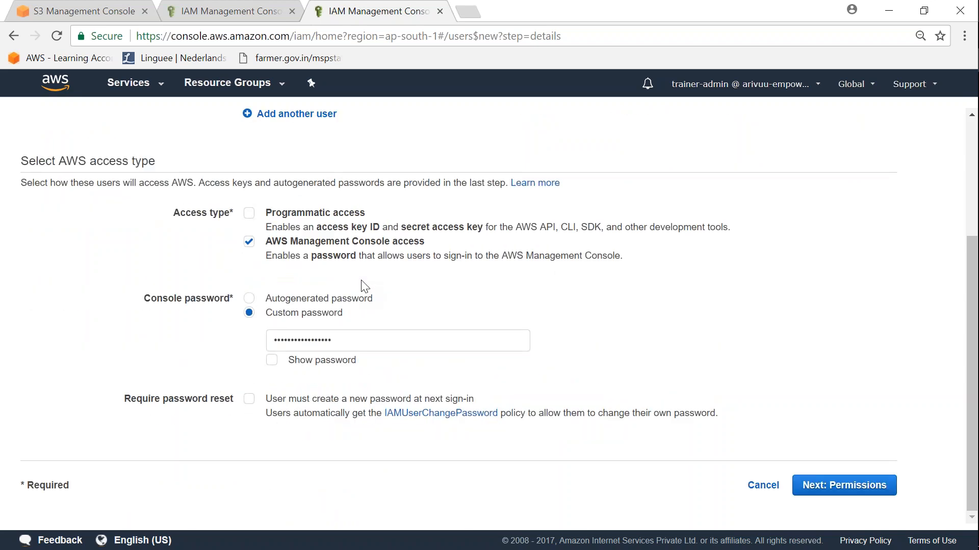
mouse_move(844, 485)
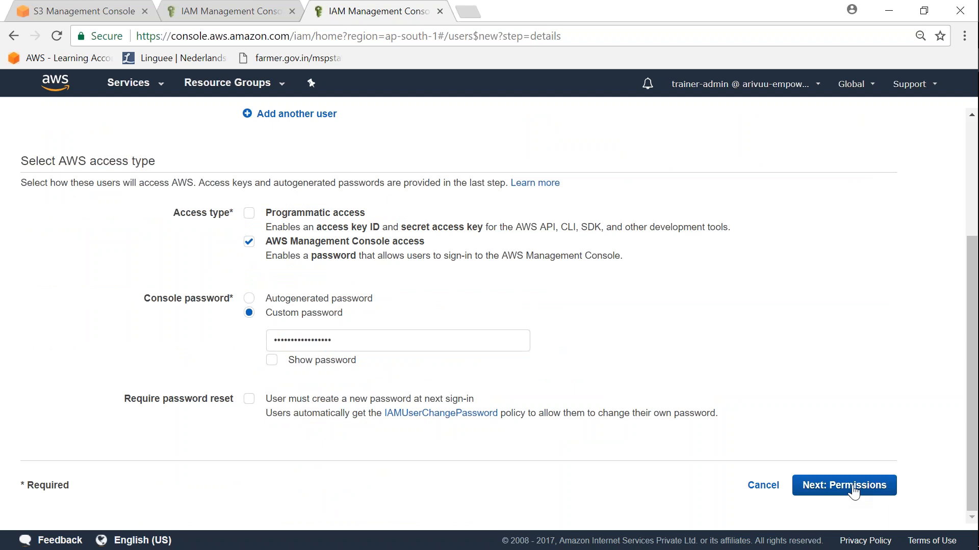
left_click(843, 485)
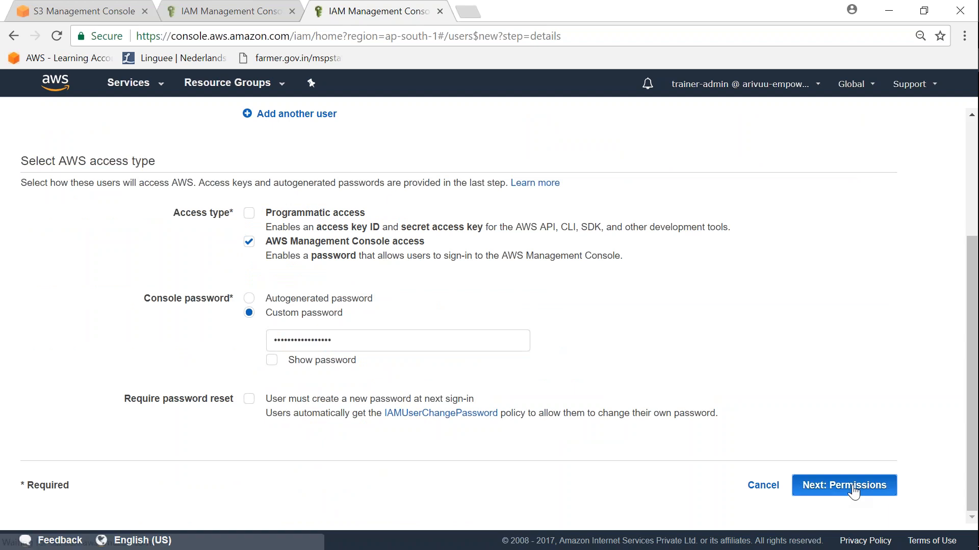
left_click(843, 485)
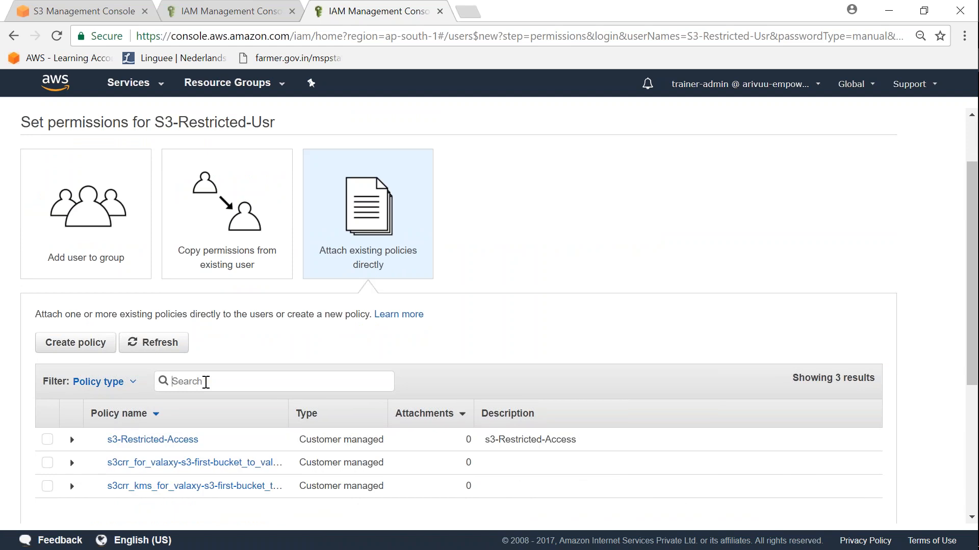
Step: Search 's3-', refresh, attach S3-Restricted-Bucket-Policy, review and create the user
type("s3-")
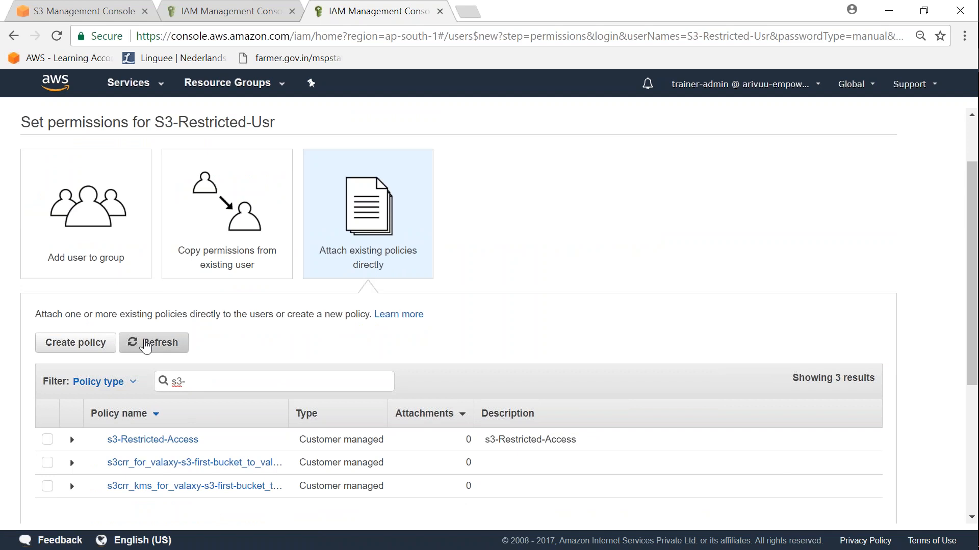
left_click(153, 342)
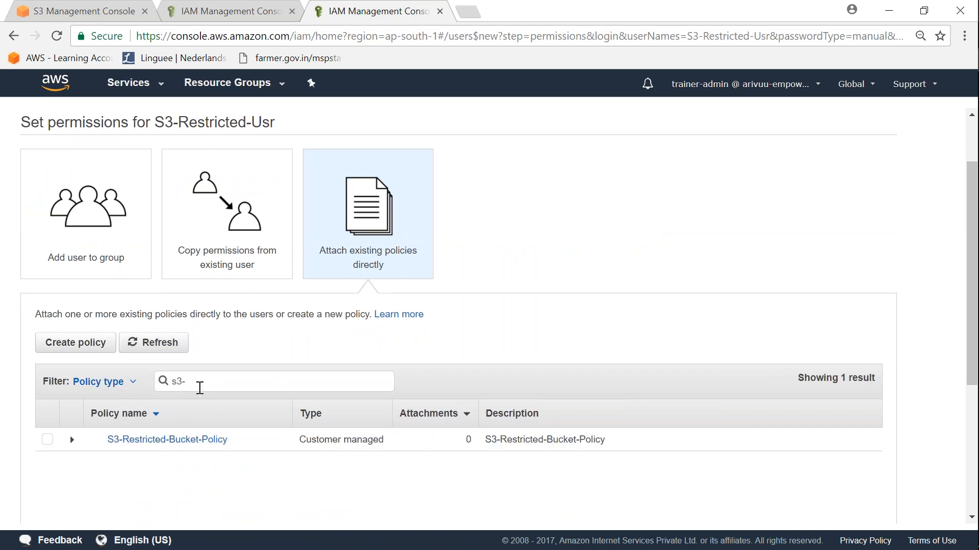
left_click(48, 440)
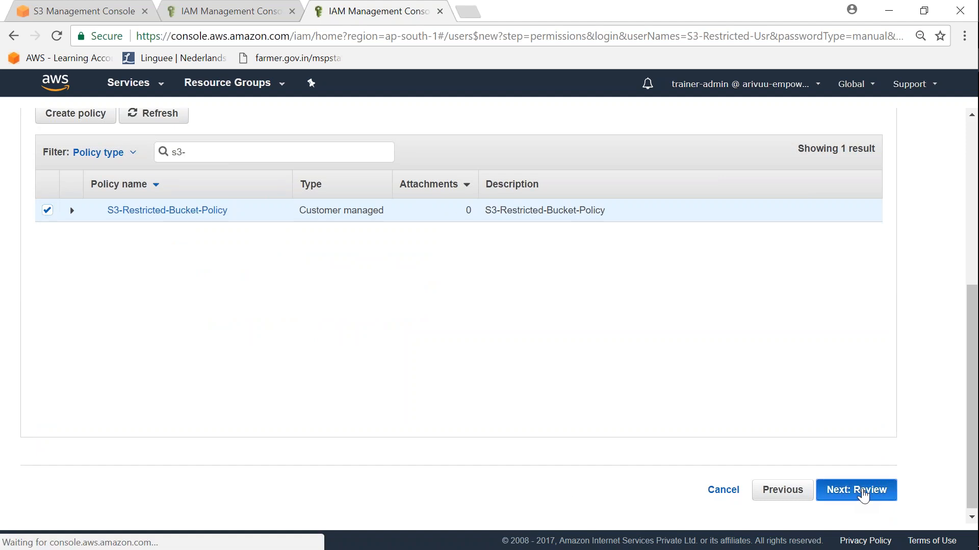
left_click(856, 490)
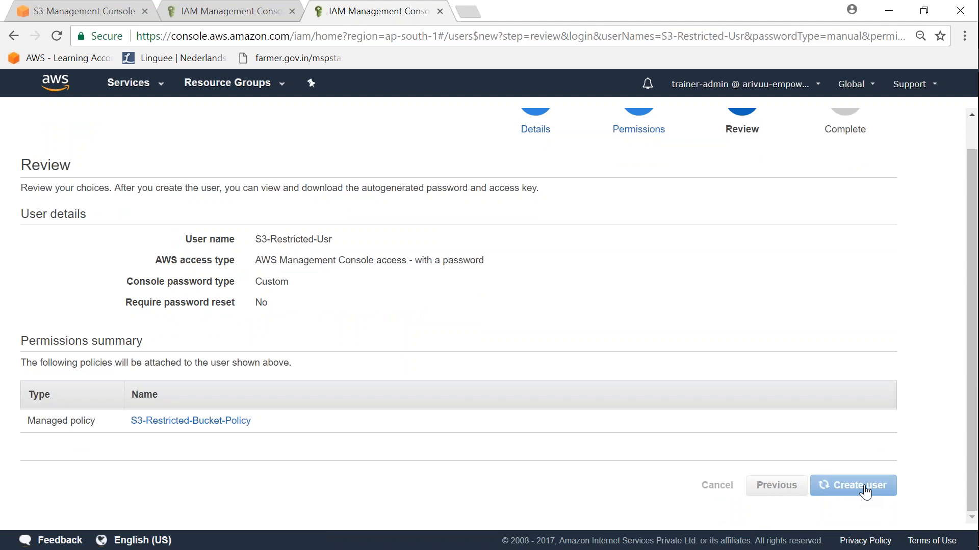
left_click(852, 486)
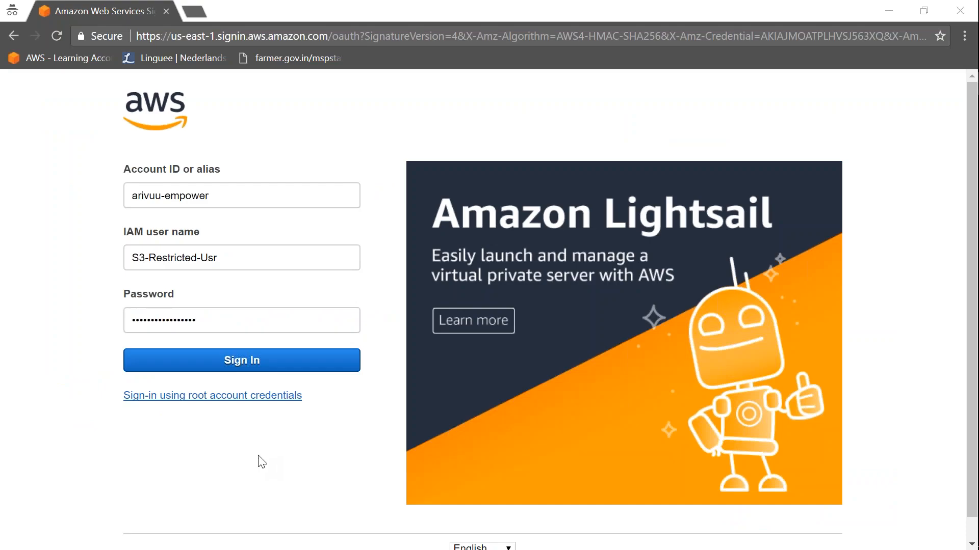
mouse_move(206, 367)
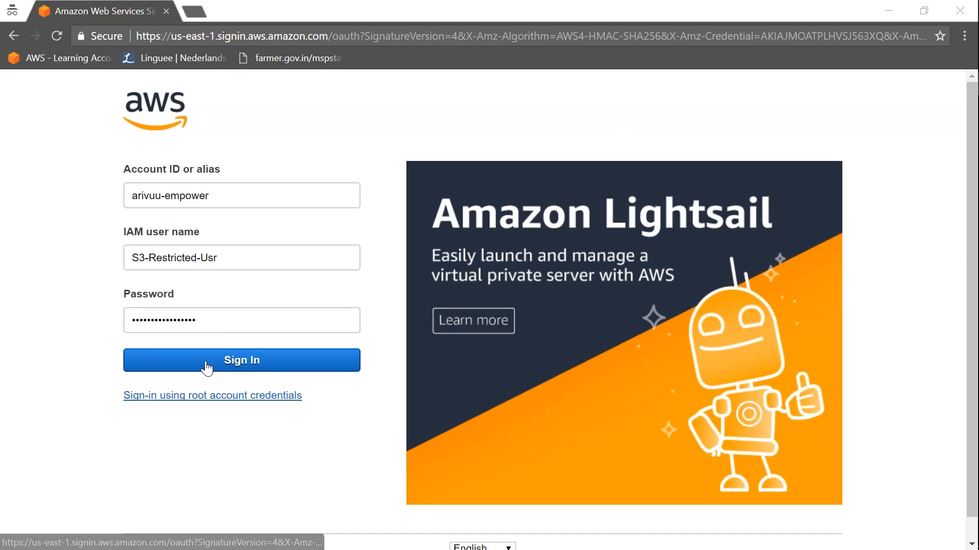
Step: Sign in as S3-Restricted-Usr and go to S3 under Storage
left_click(241, 361)
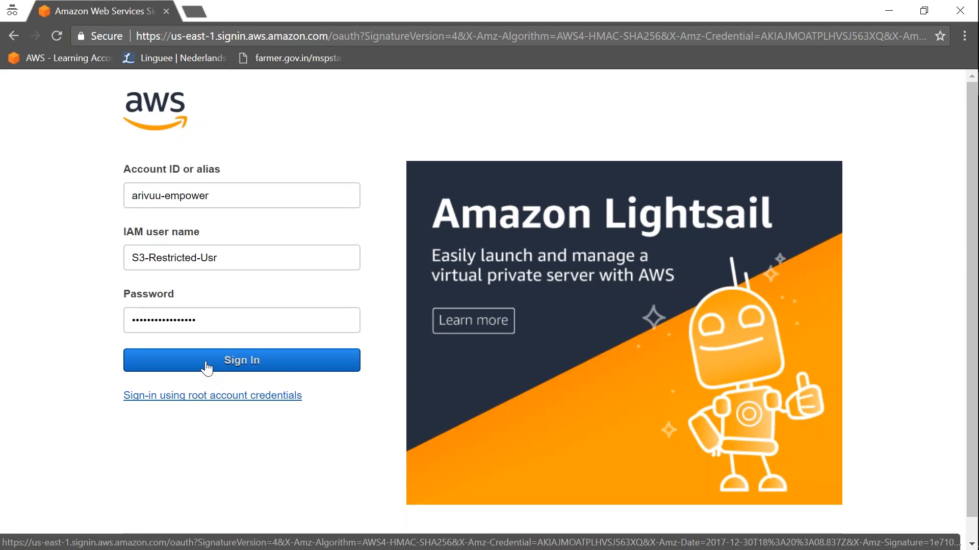
left_click(241, 361)
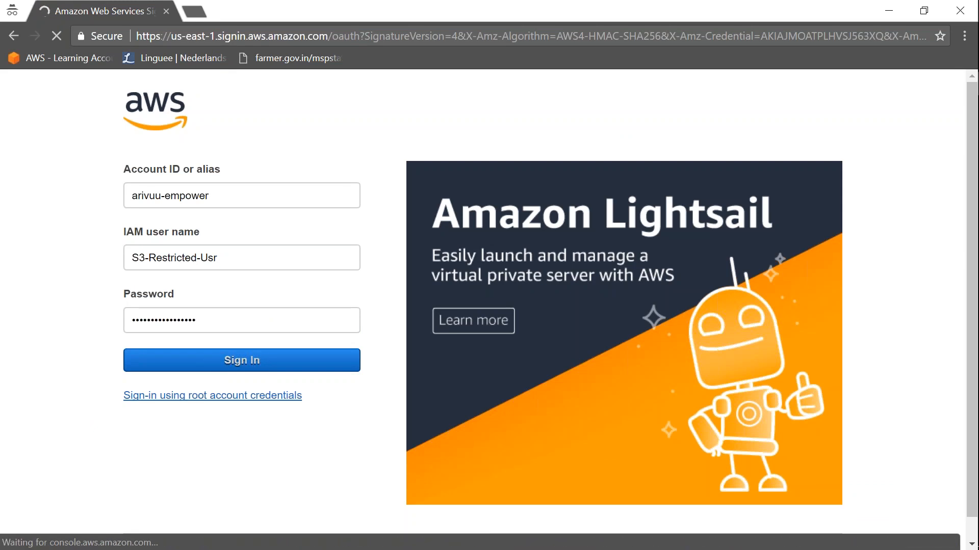
left_click(241, 361)
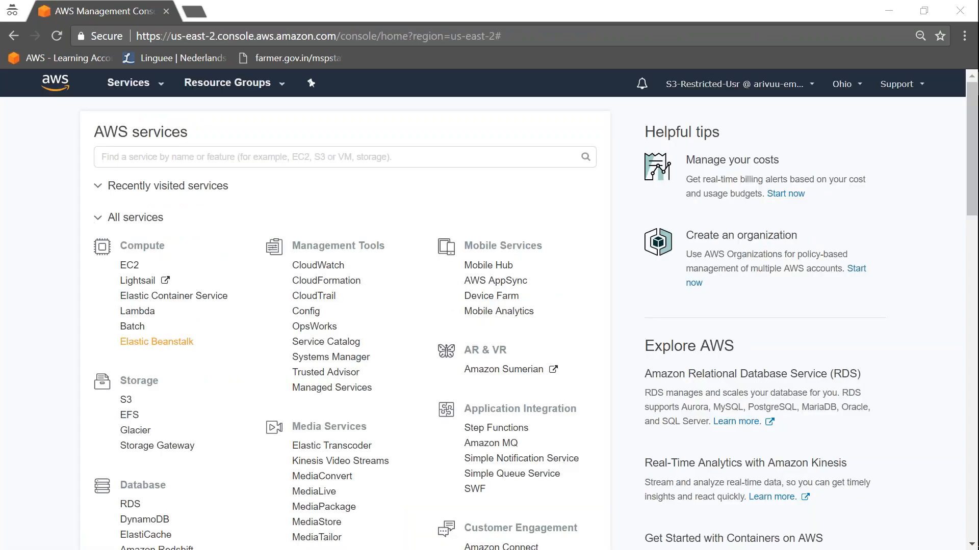
mouse_move(126, 400)
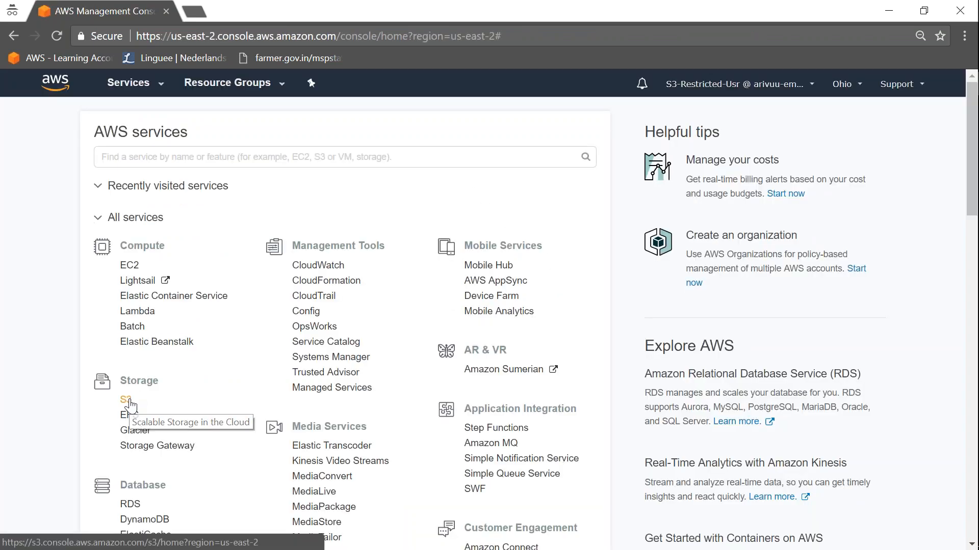
left_click(125, 400)
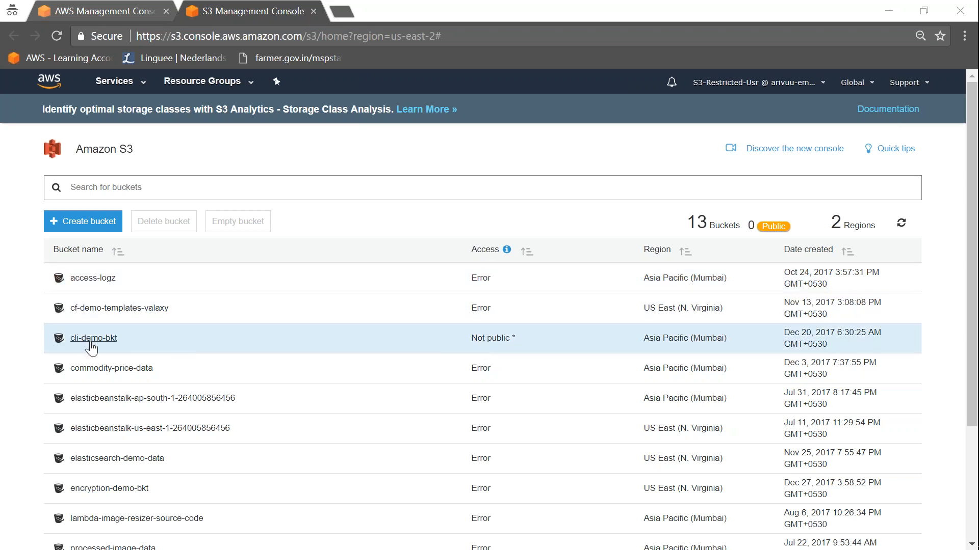
mouse_move(476, 348)
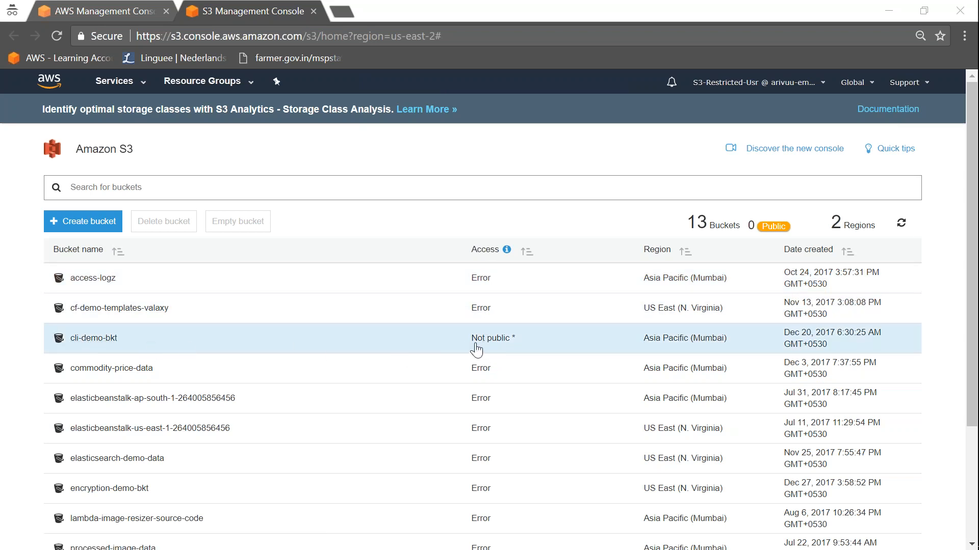
mouse_move(94, 338)
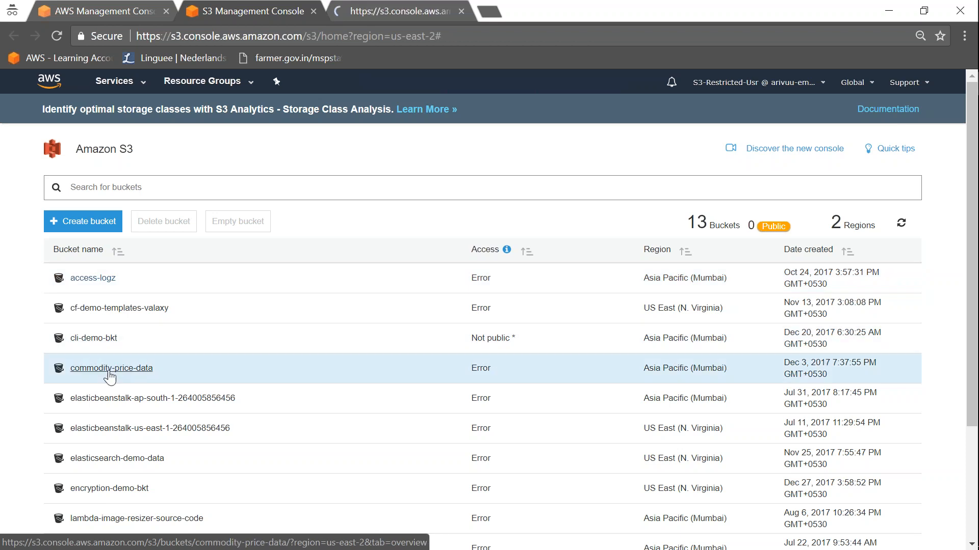
Step: Open the commodity-price-data bucket in a separate browser tab
left_click(94, 337)
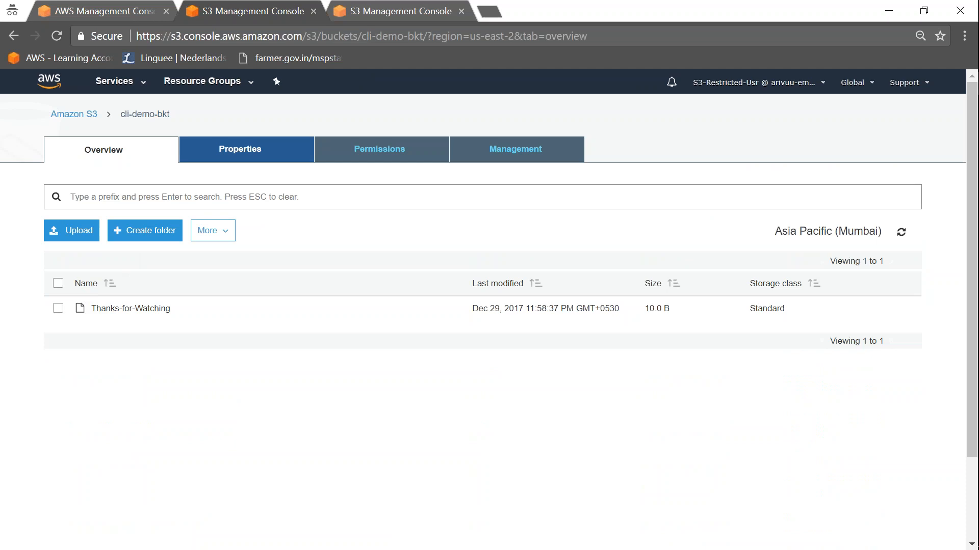
left_click(397, 11)
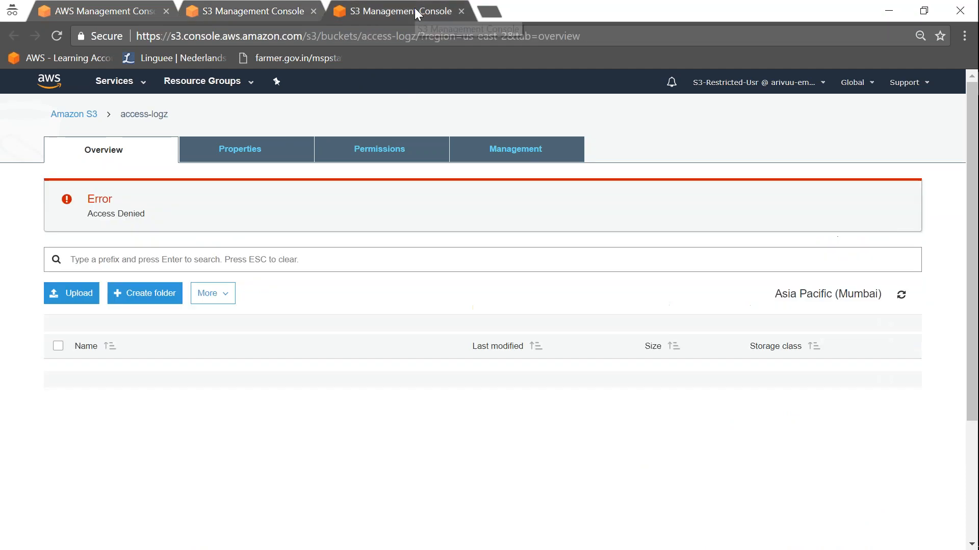
mouse_move(143, 114)
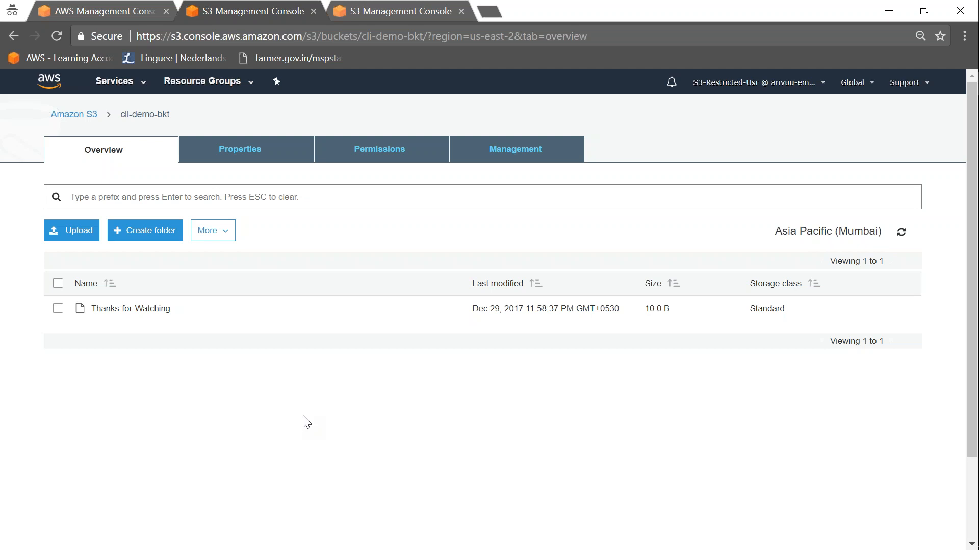
mouse_move(605, 506)
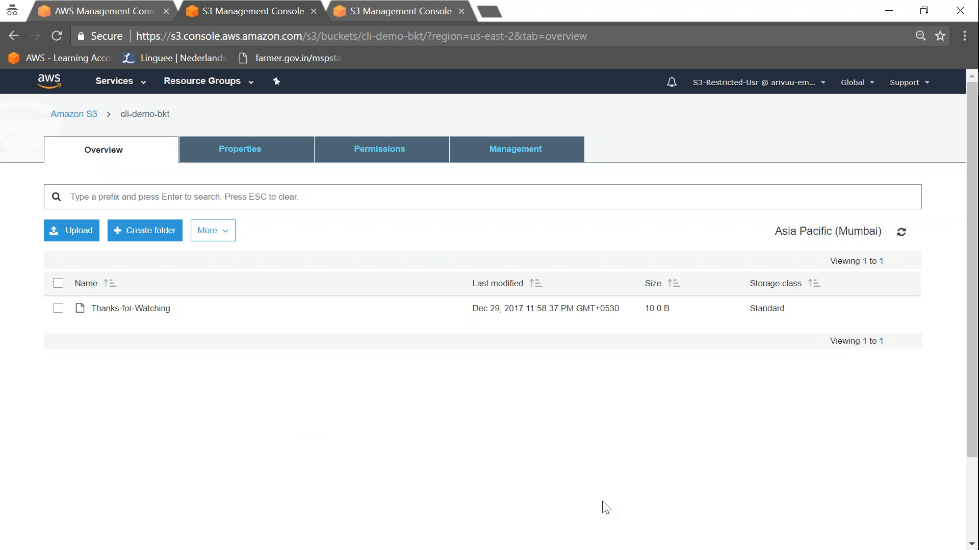